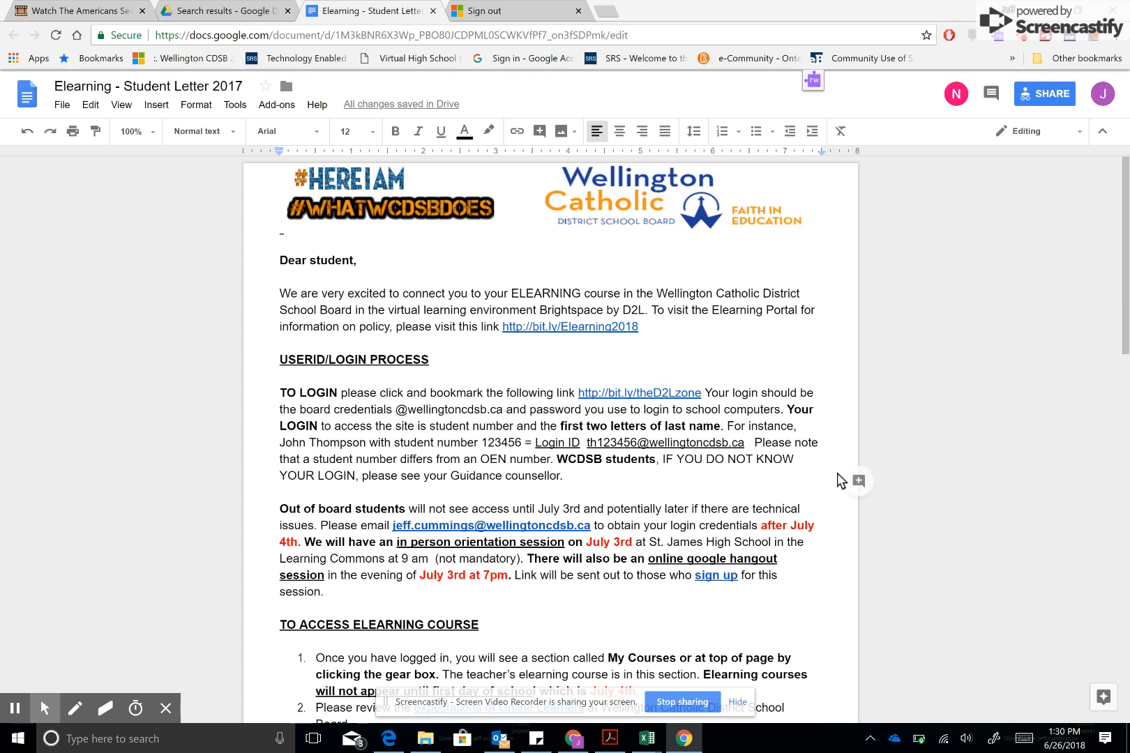
mouse_move(998, 522)
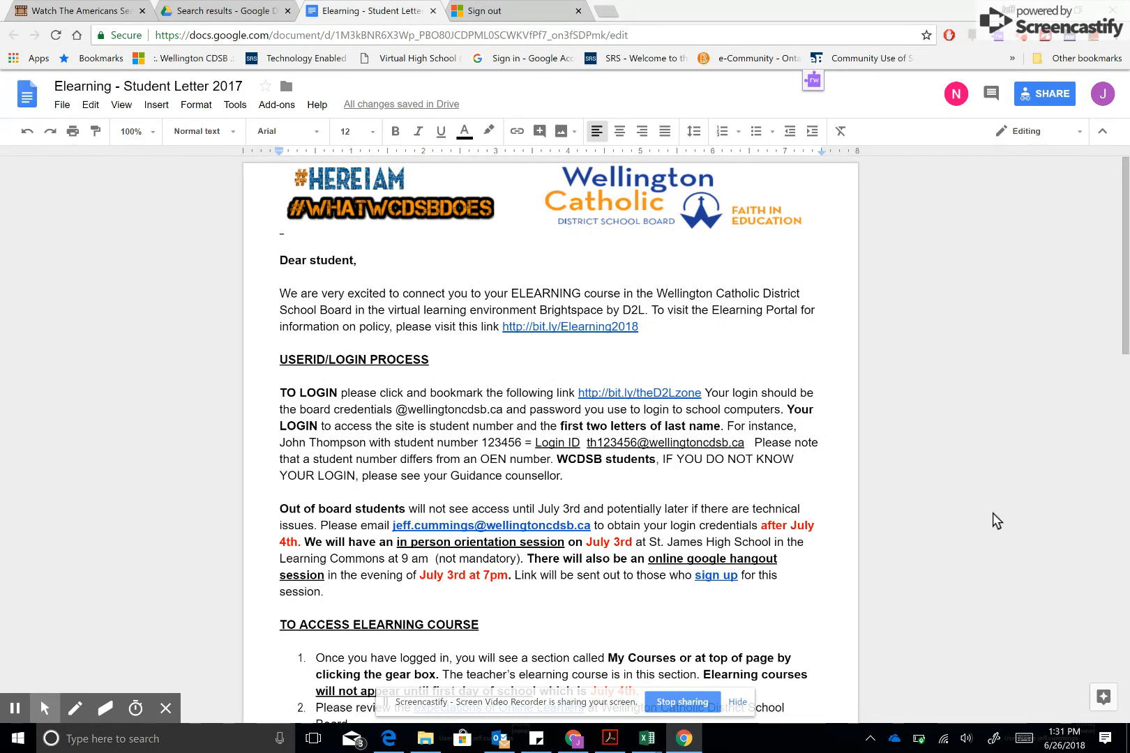
mouse_move(127, 167)
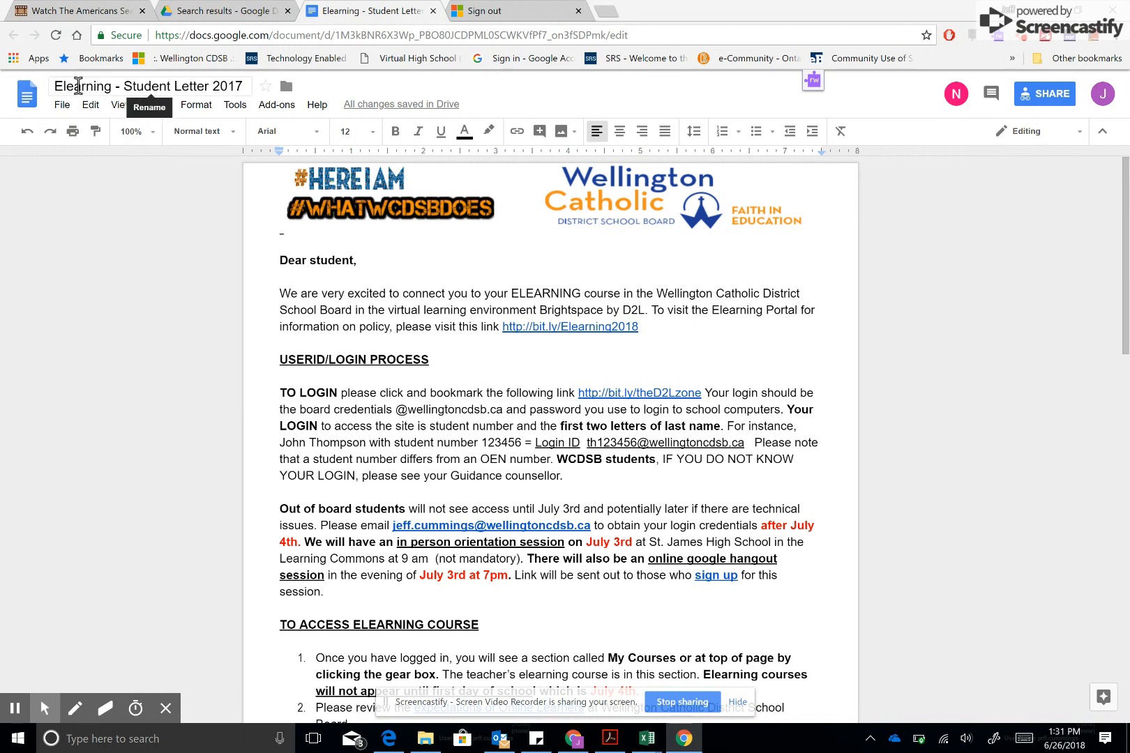
mouse_move(123, 247)
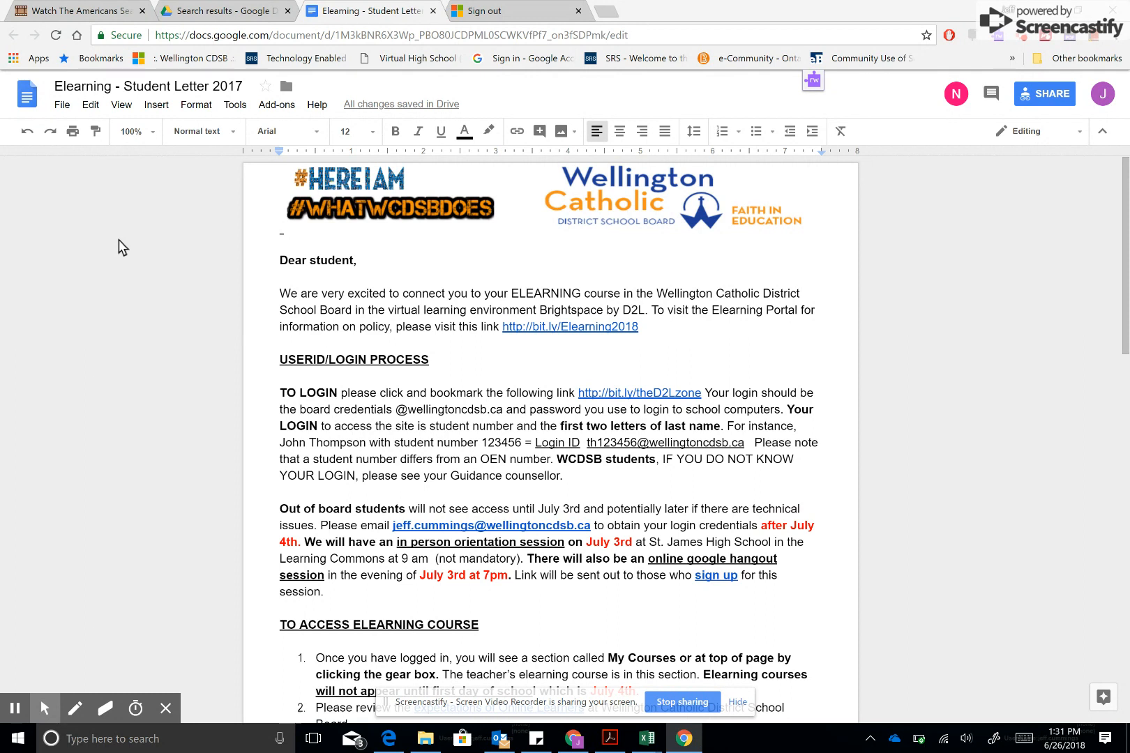
mouse_move(308, 398)
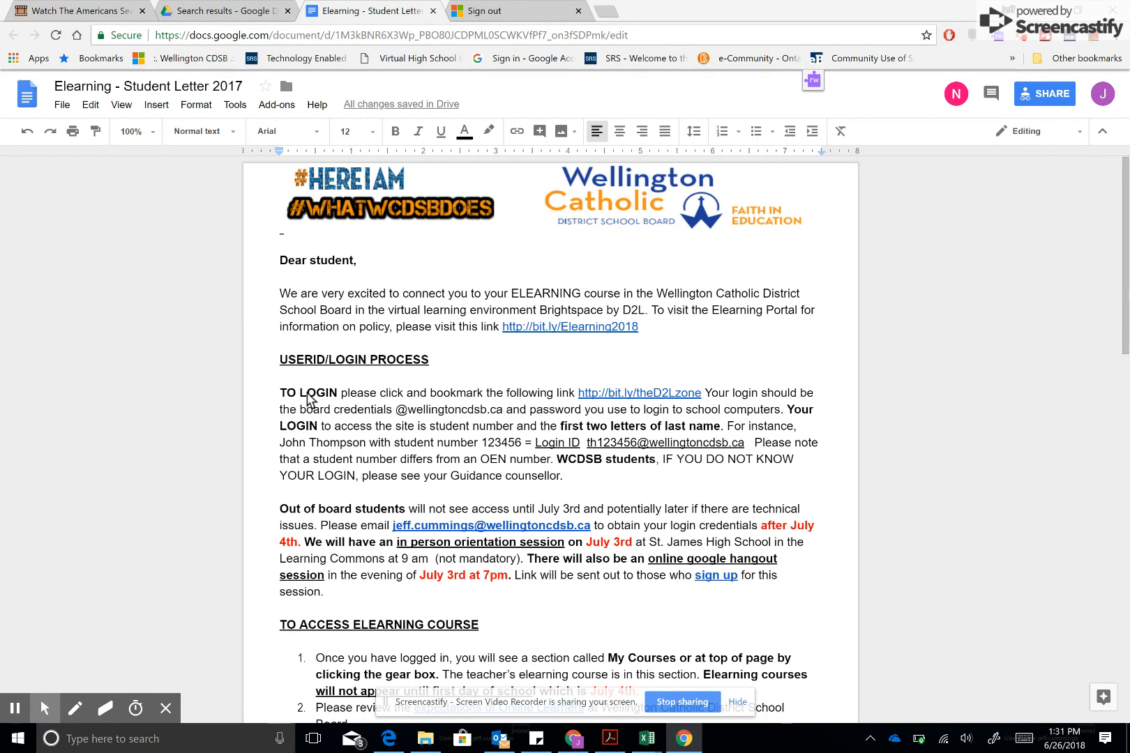
mouse_move(634, 399)
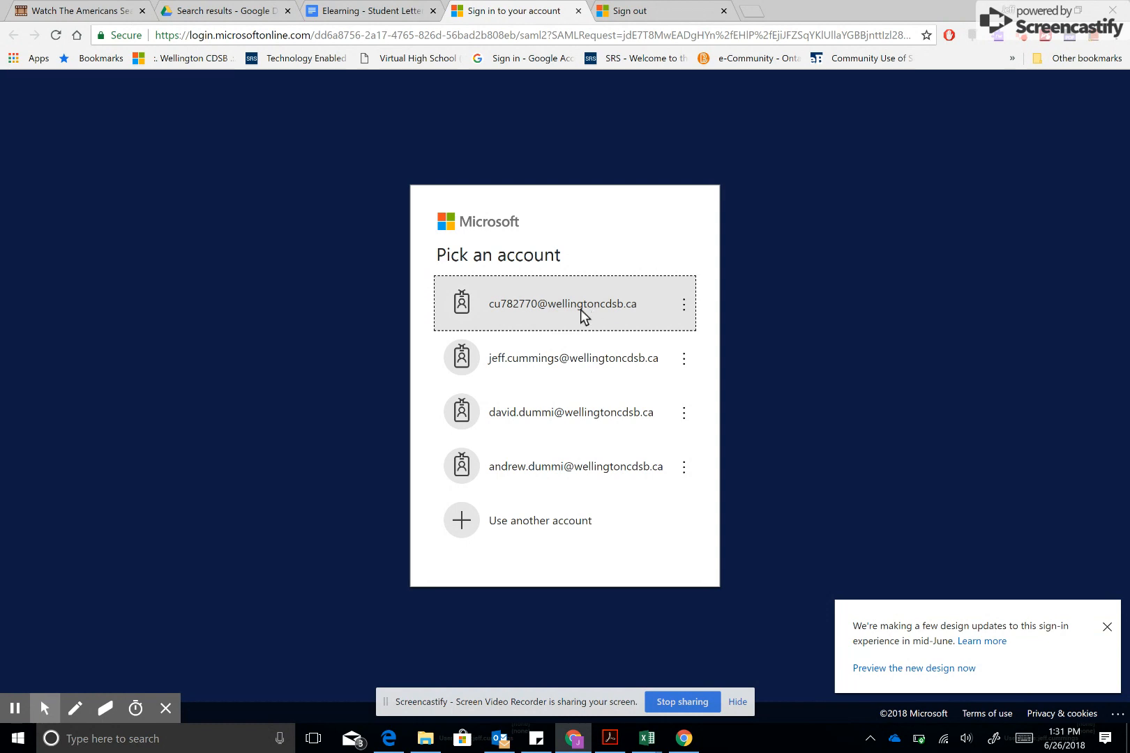
- Sign in as the school board student account with its password
left_click(563, 303)
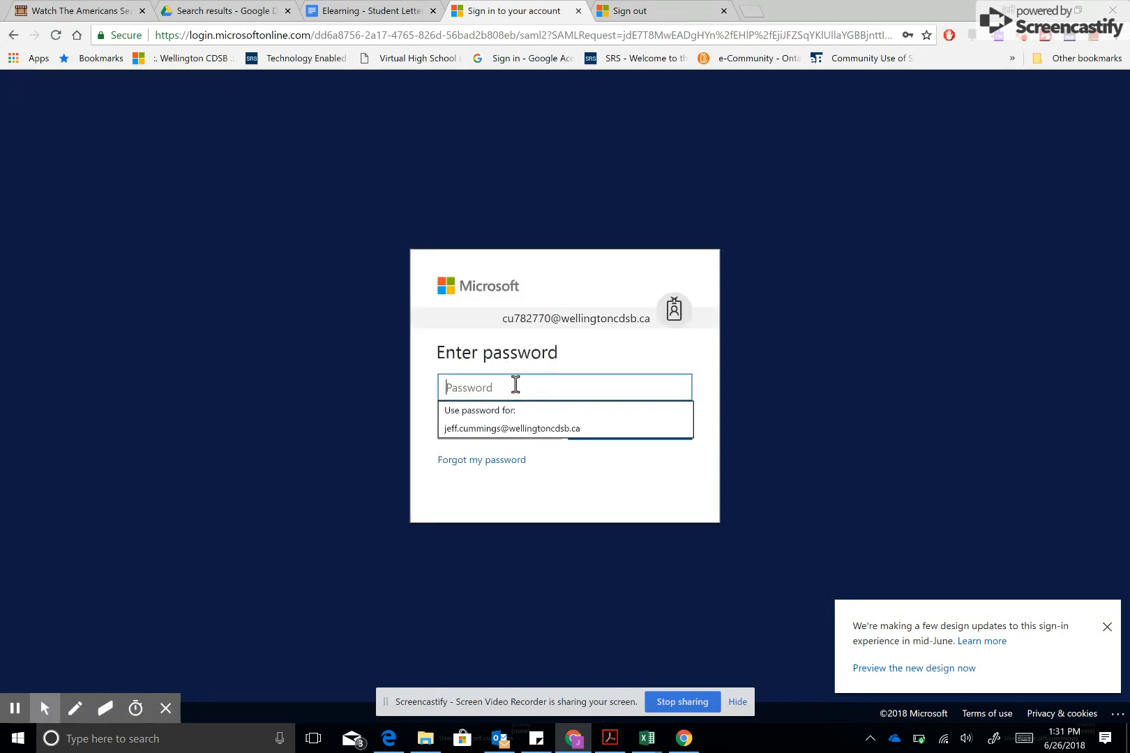
type("•••••")
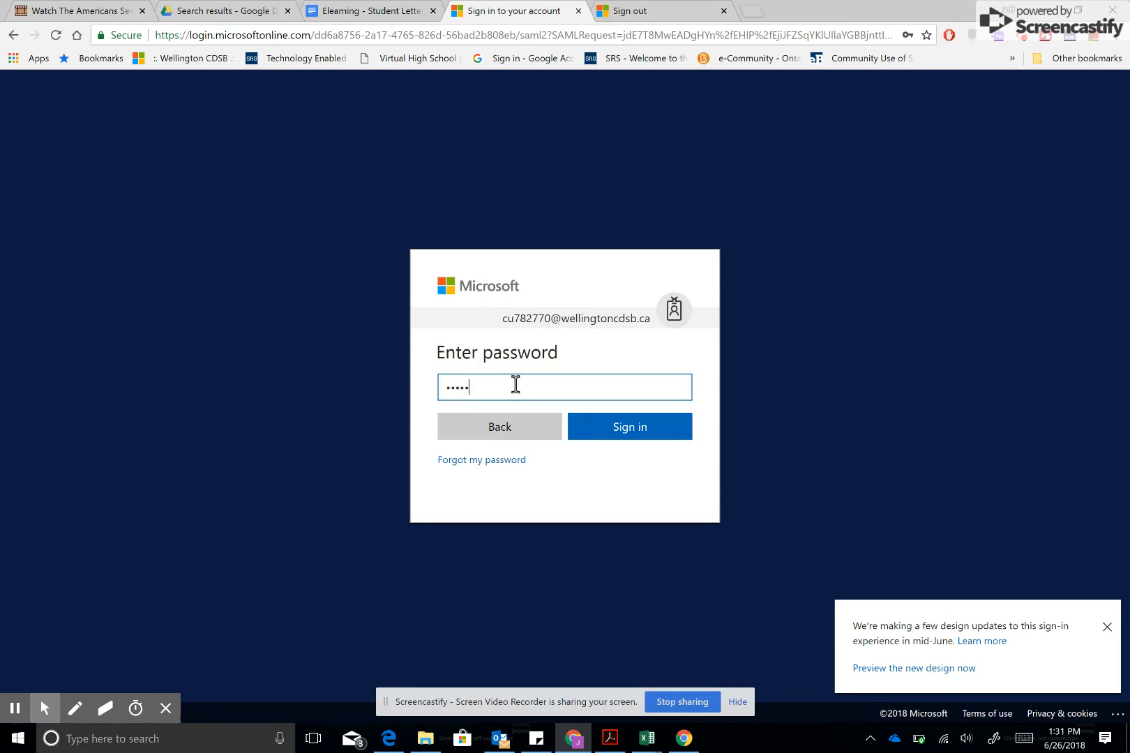
left_click(630, 426)
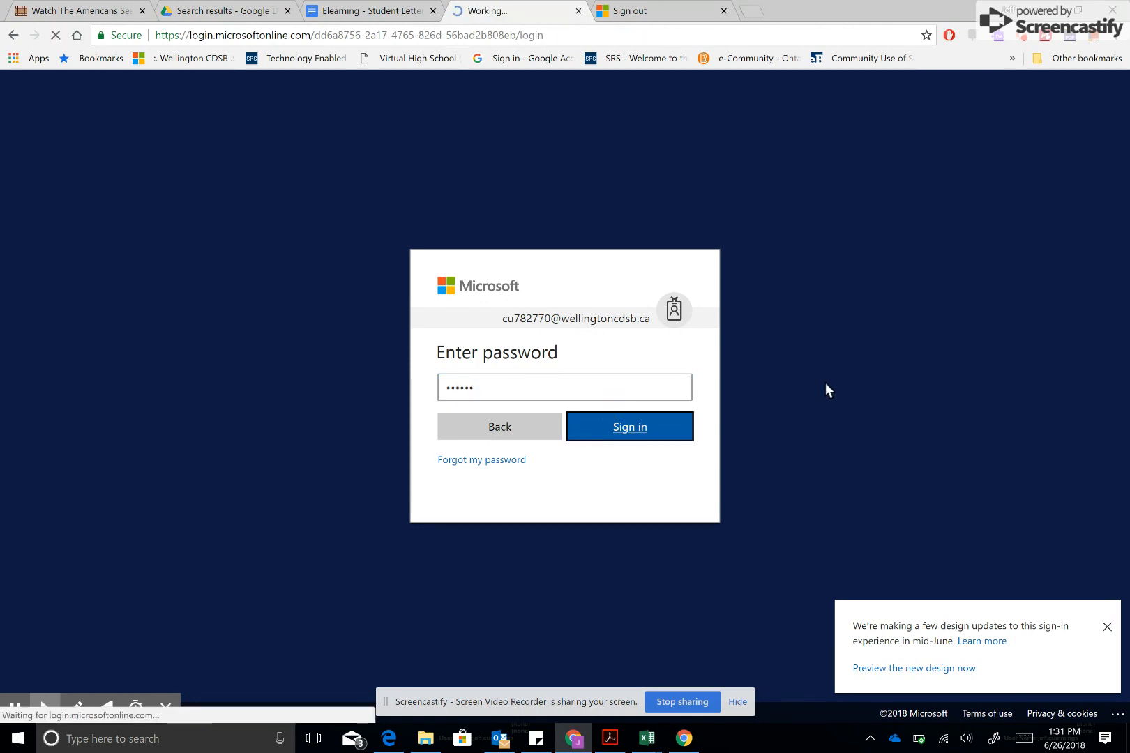
left_click(629, 426)
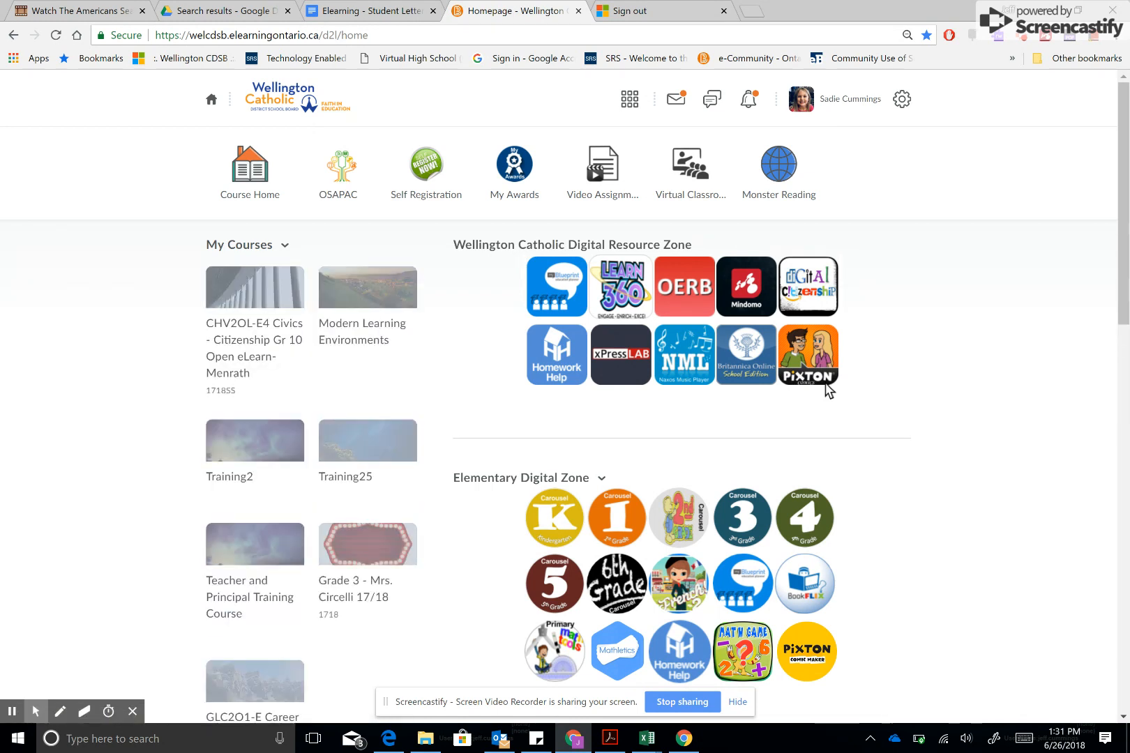
mouse_move(258, 305)
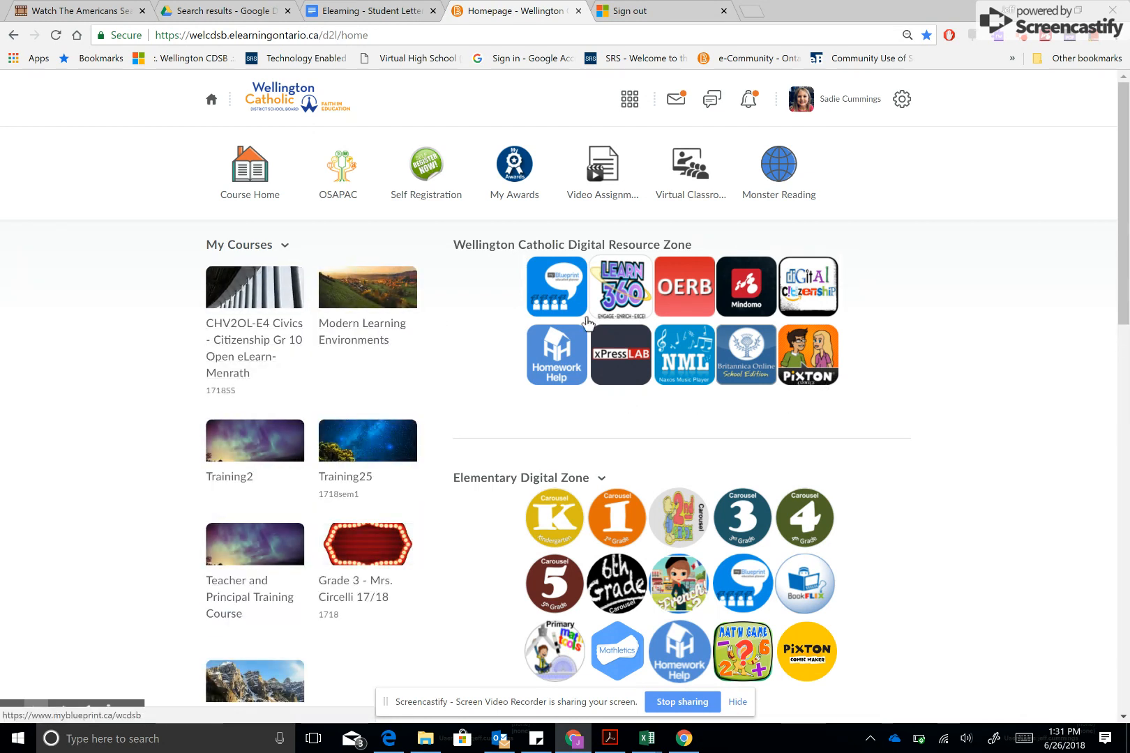
- Select the CHV2OL-E4 Civics course under My Courses
left_click(630, 98)
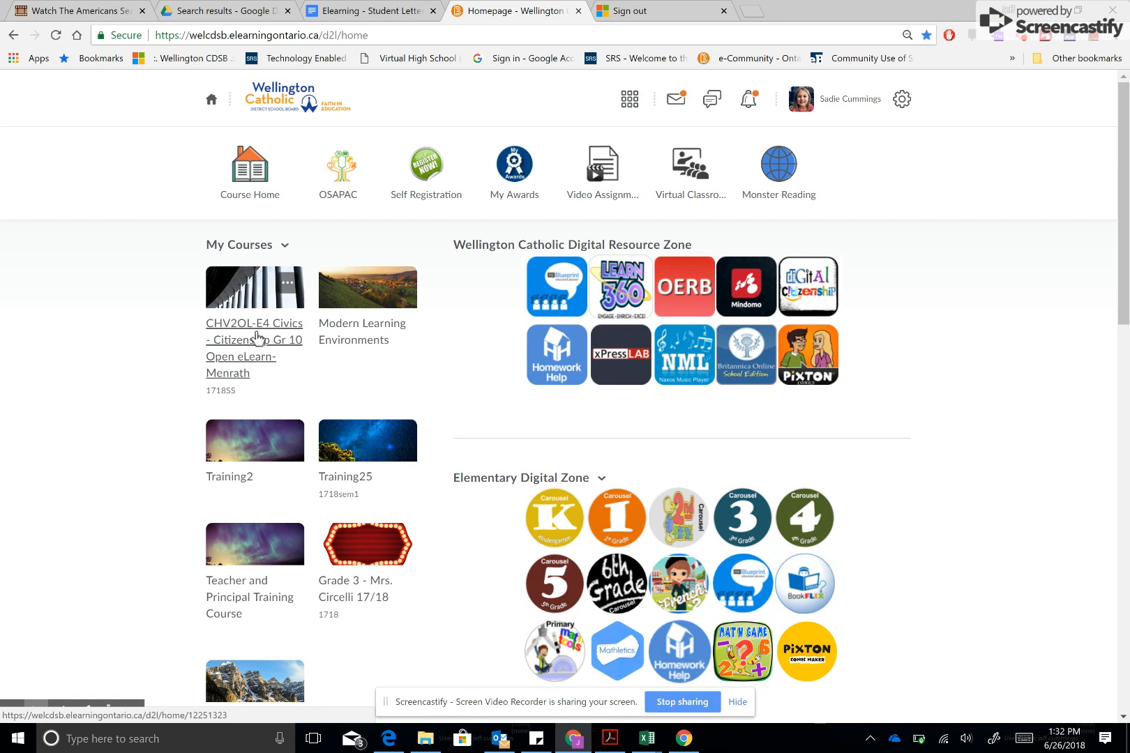
mouse_move(256, 338)
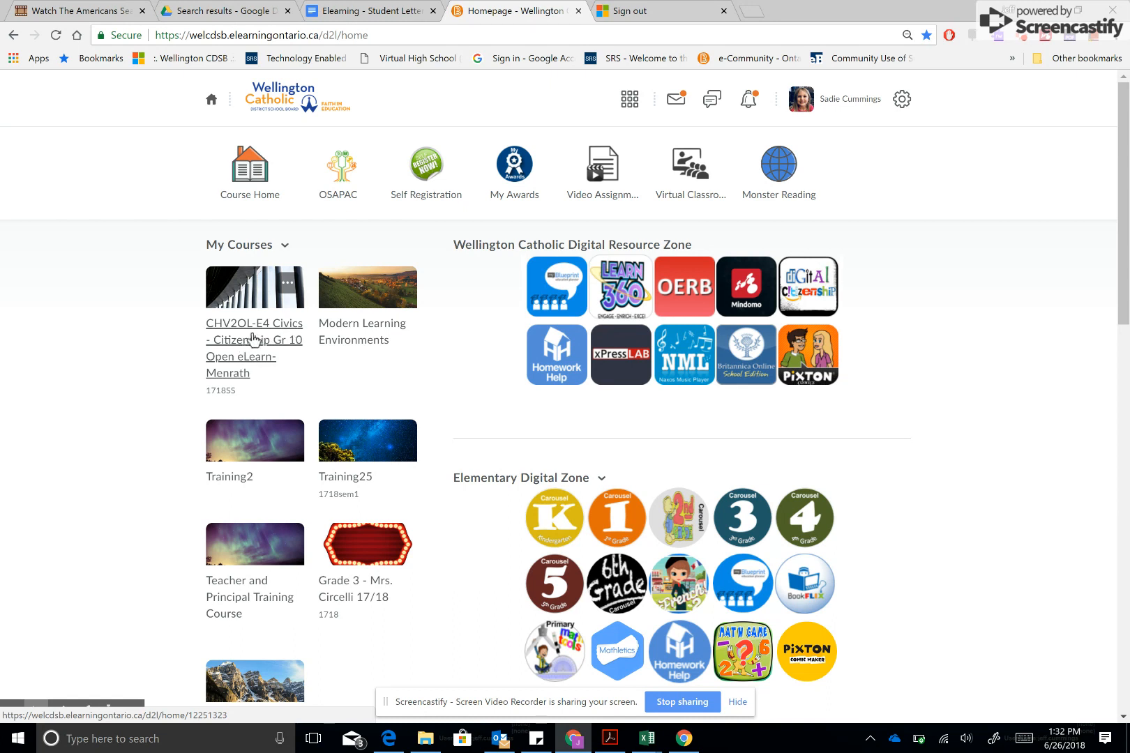
left_click(250, 339)
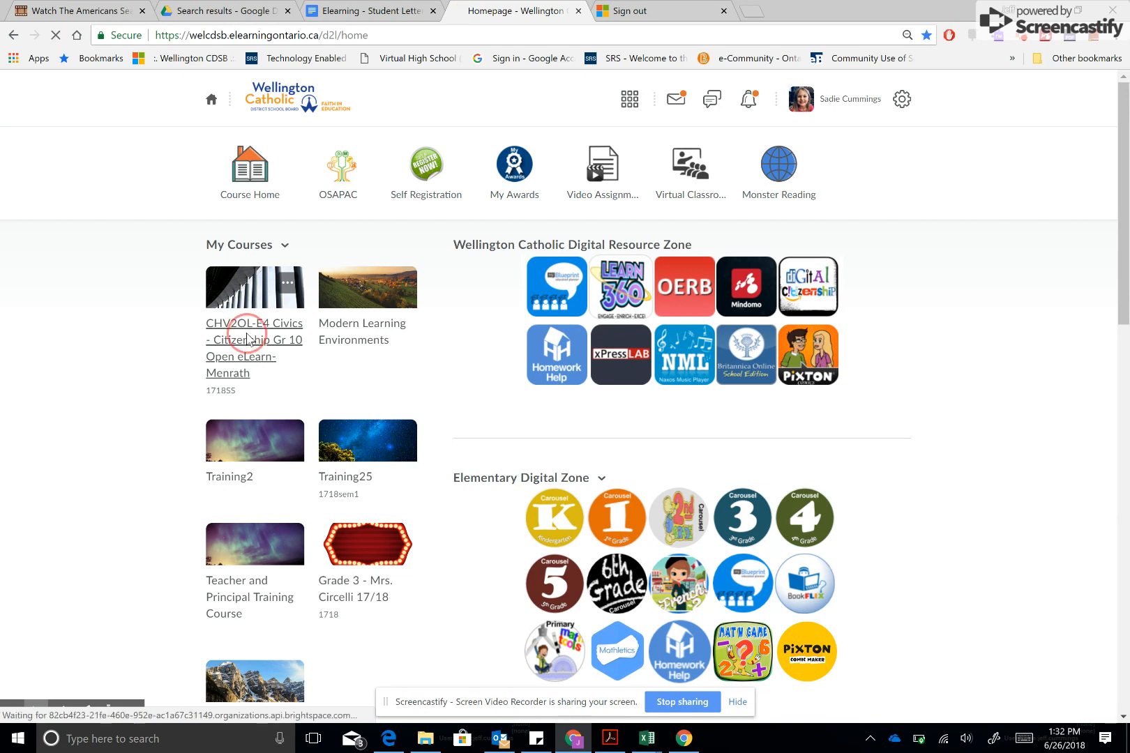
- Load the Civics course homepage showing the Day 1 Introduction post and calendar
left_click(250, 339)
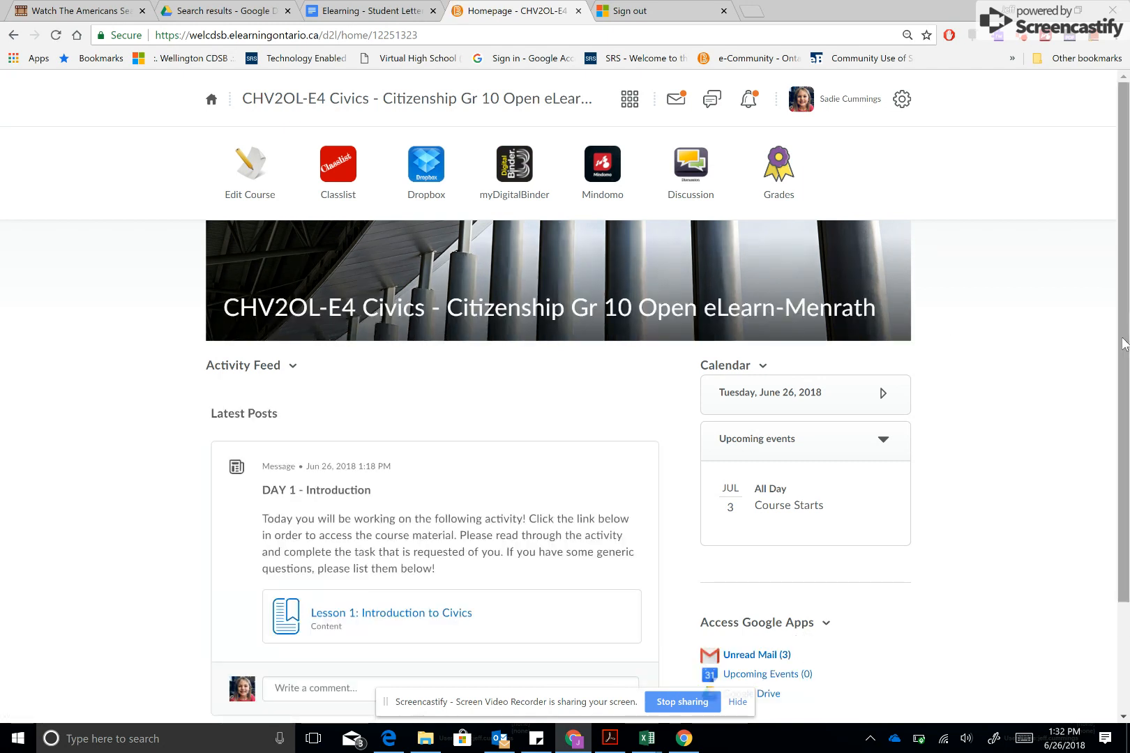
mouse_move(156, 397)
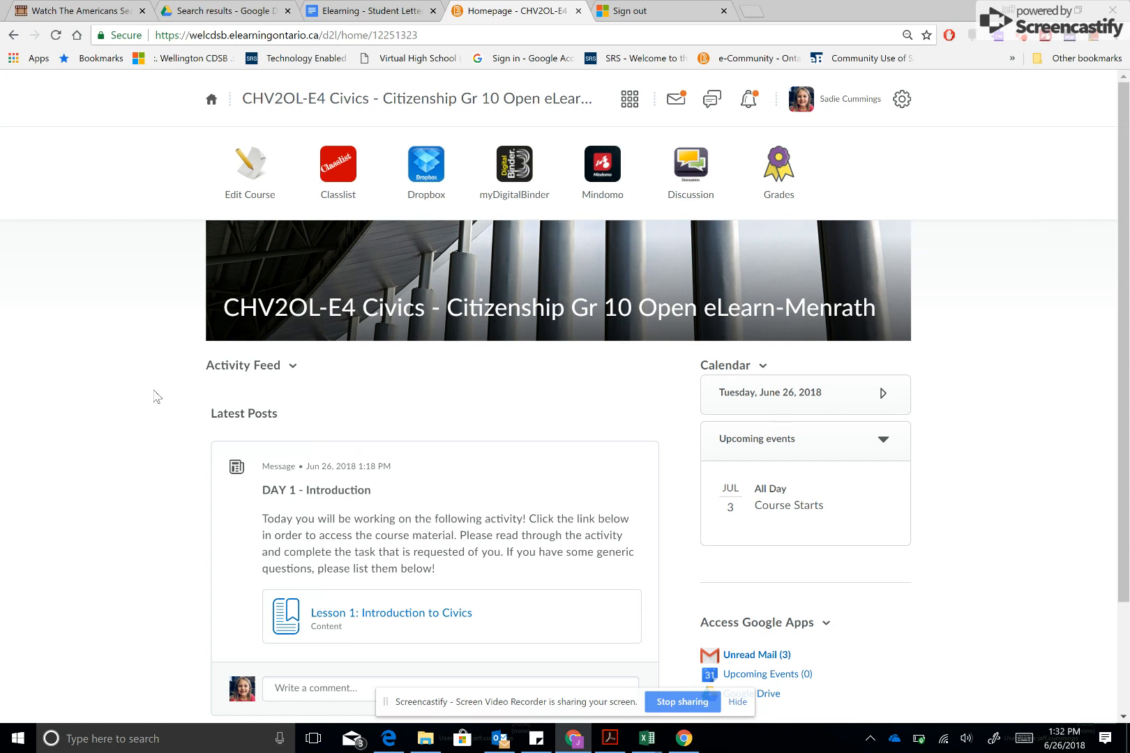
mouse_move(94, 426)
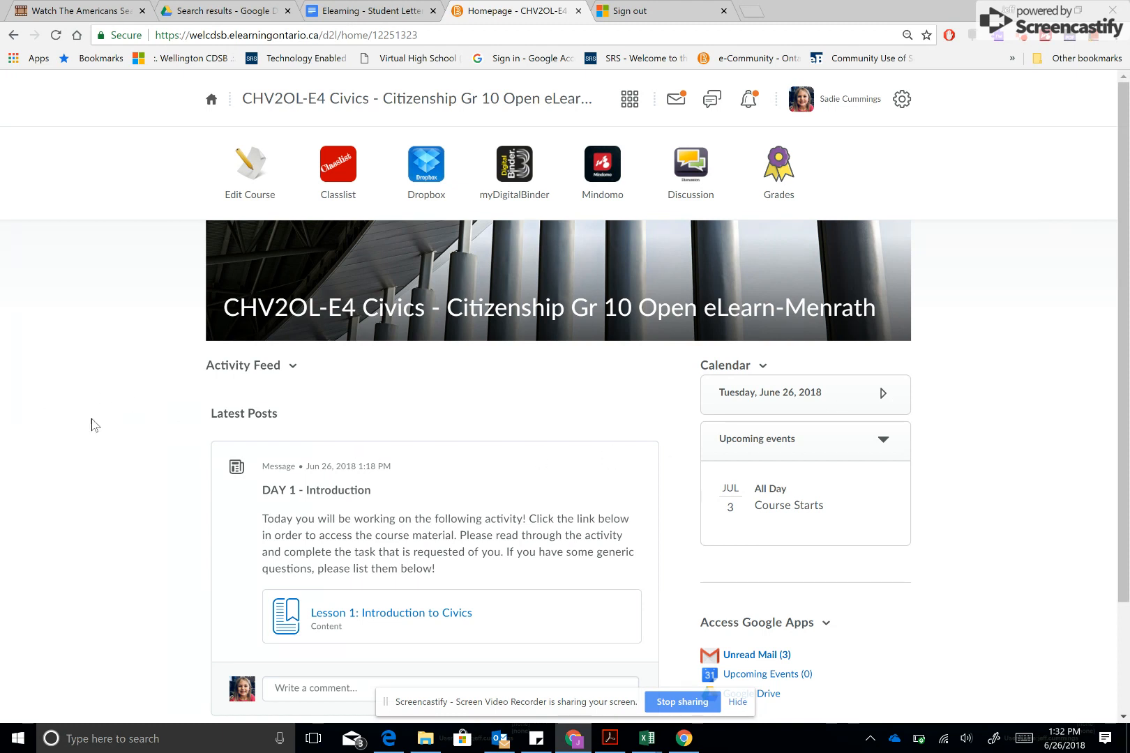
mouse_move(417, 508)
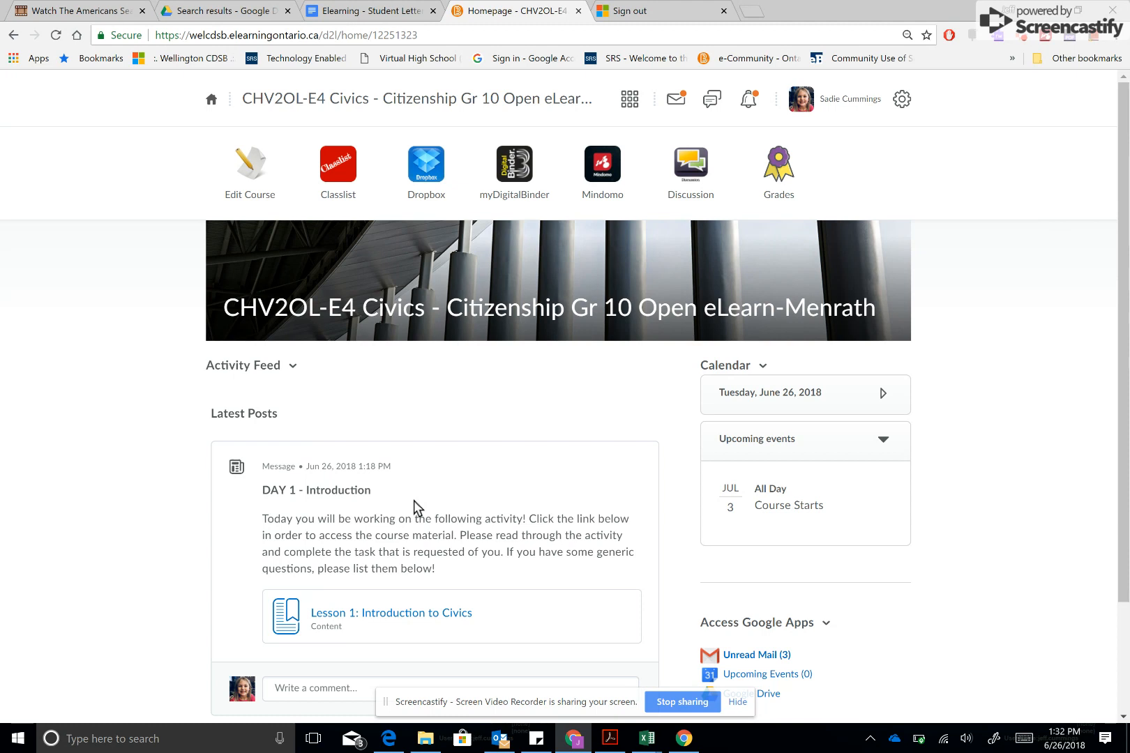
mouse_move(301, 408)
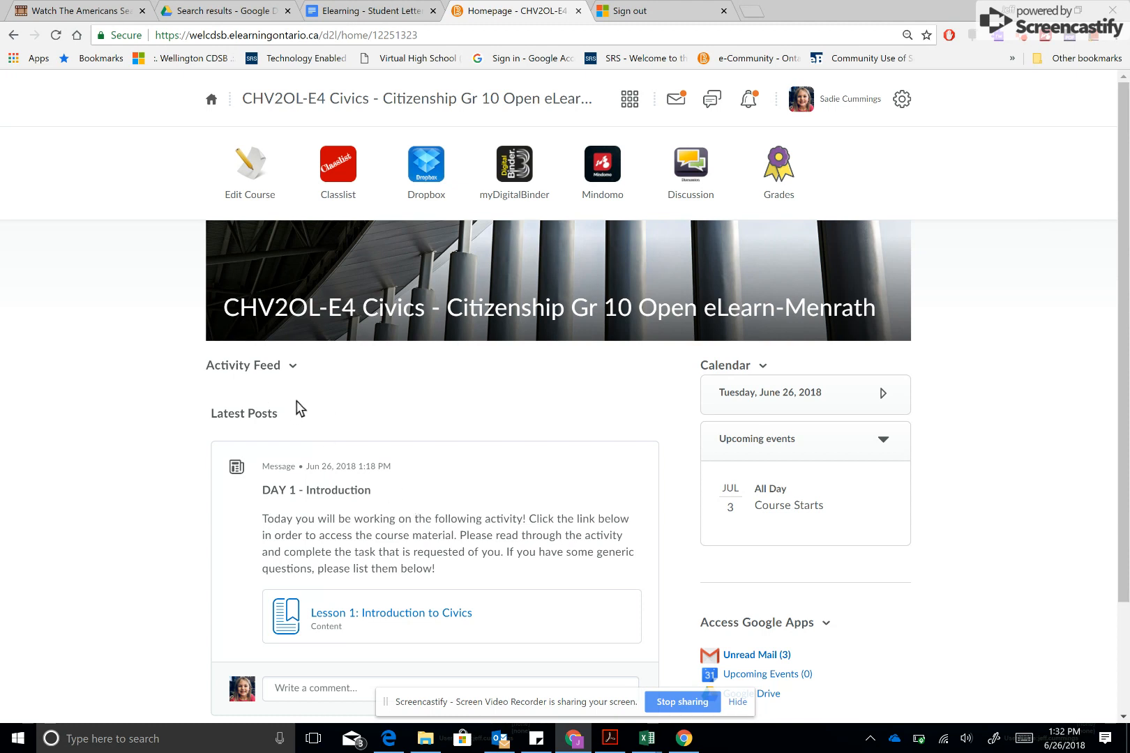
mouse_move(338, 406)
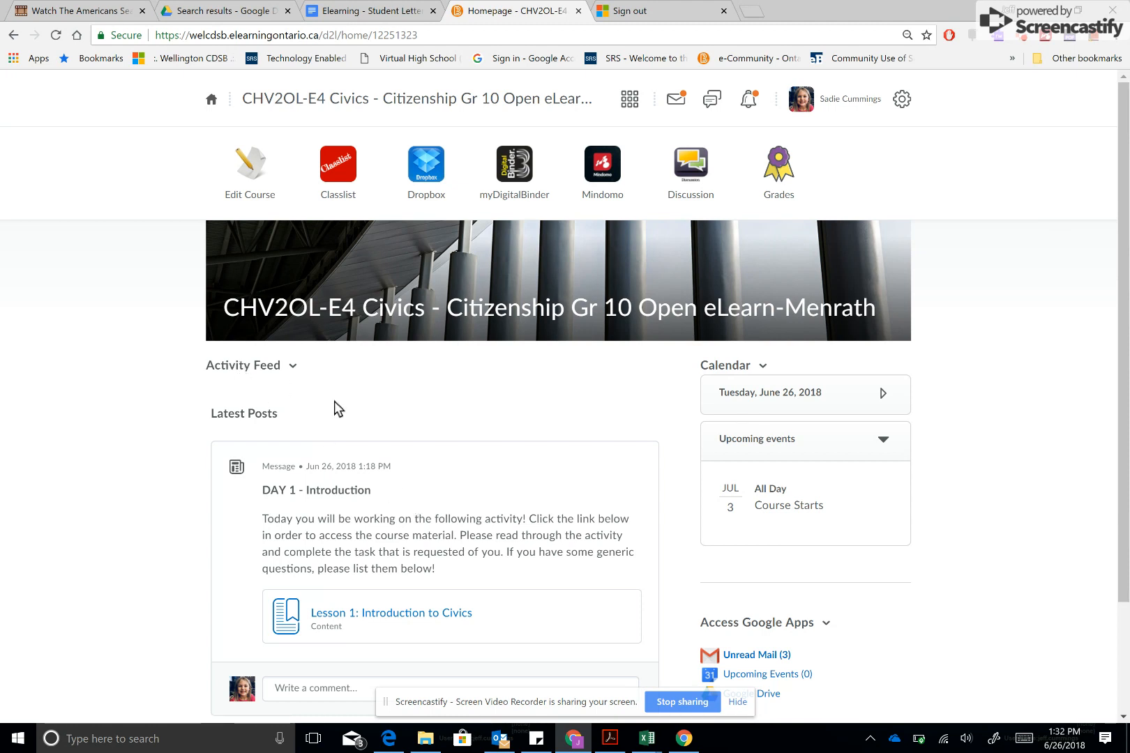
mouse_move(797, 479)
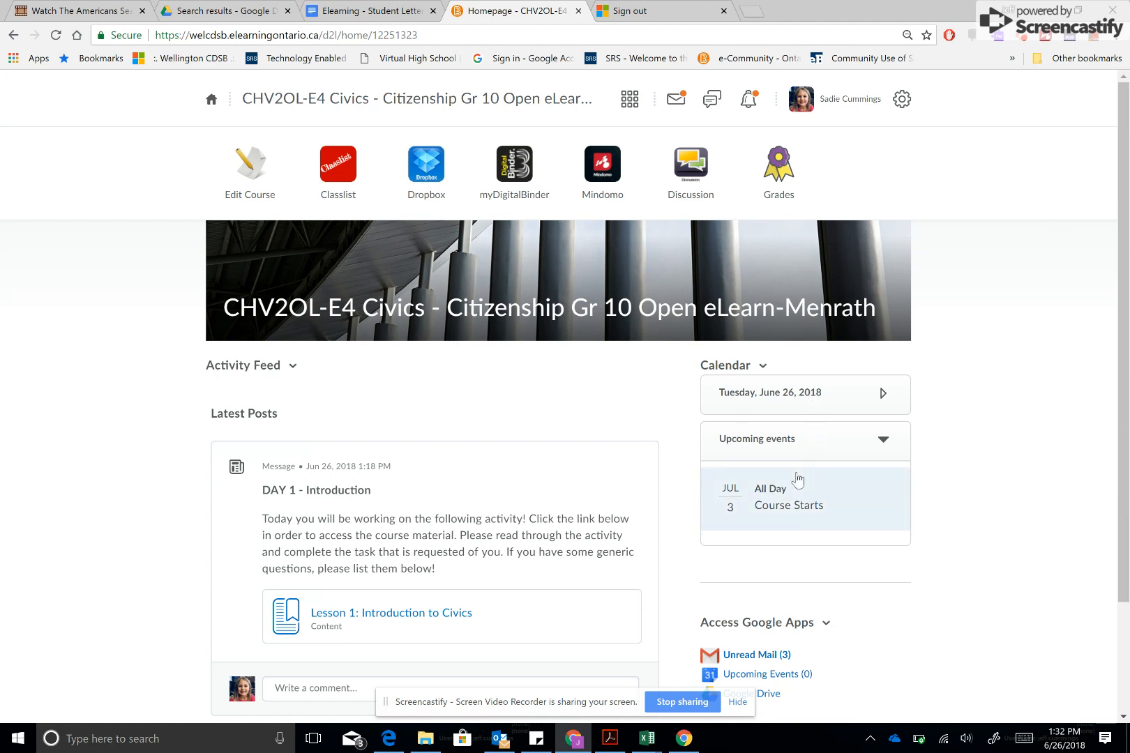
- Scroll down to the Access Google Apps and Office 365 widgets
scroll("down", 3)
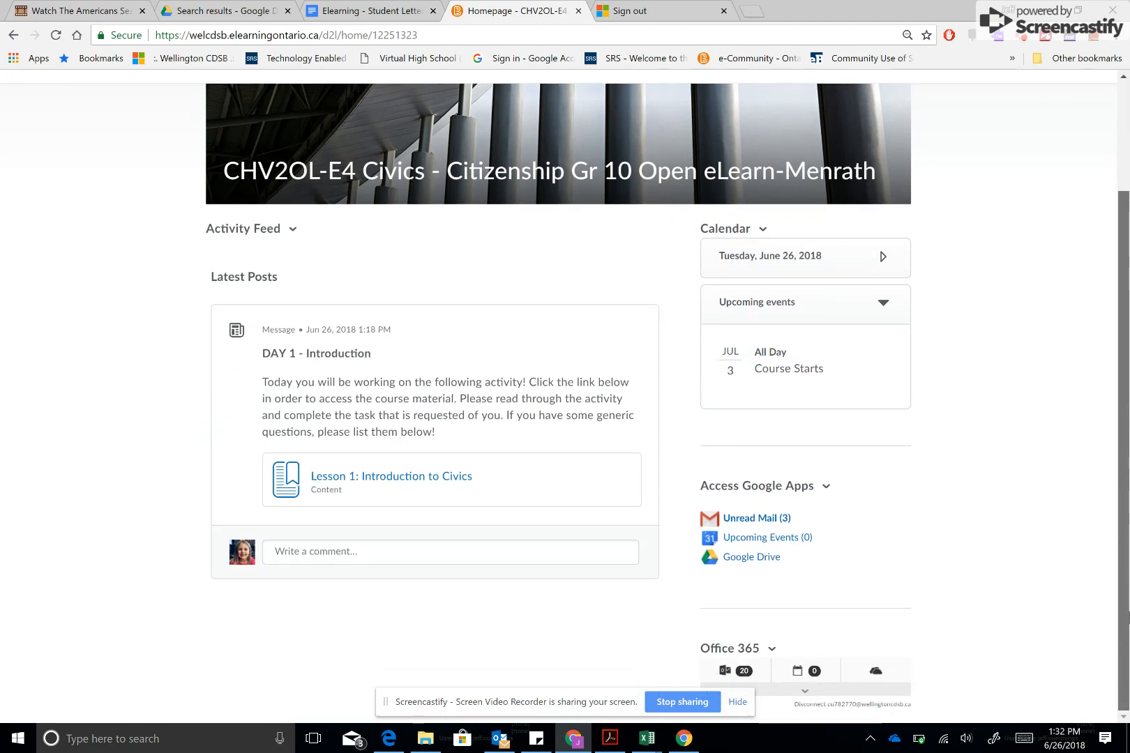
mouse_move(775, 510)
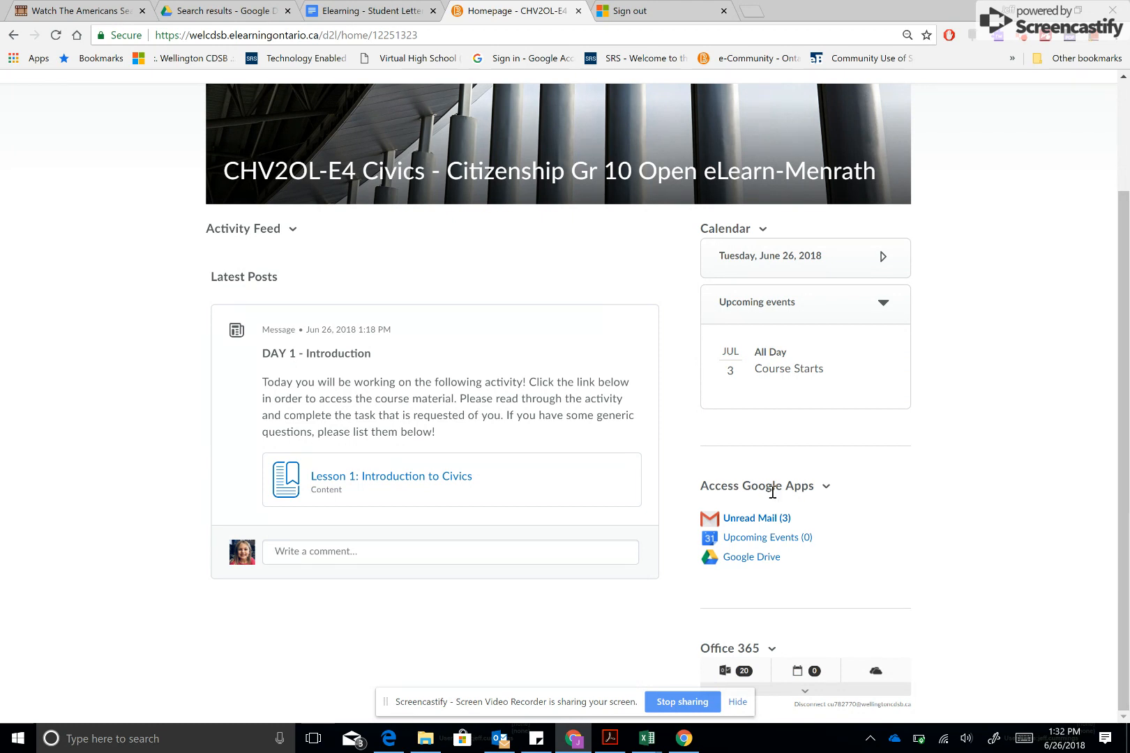
mouse_move(798, 672)
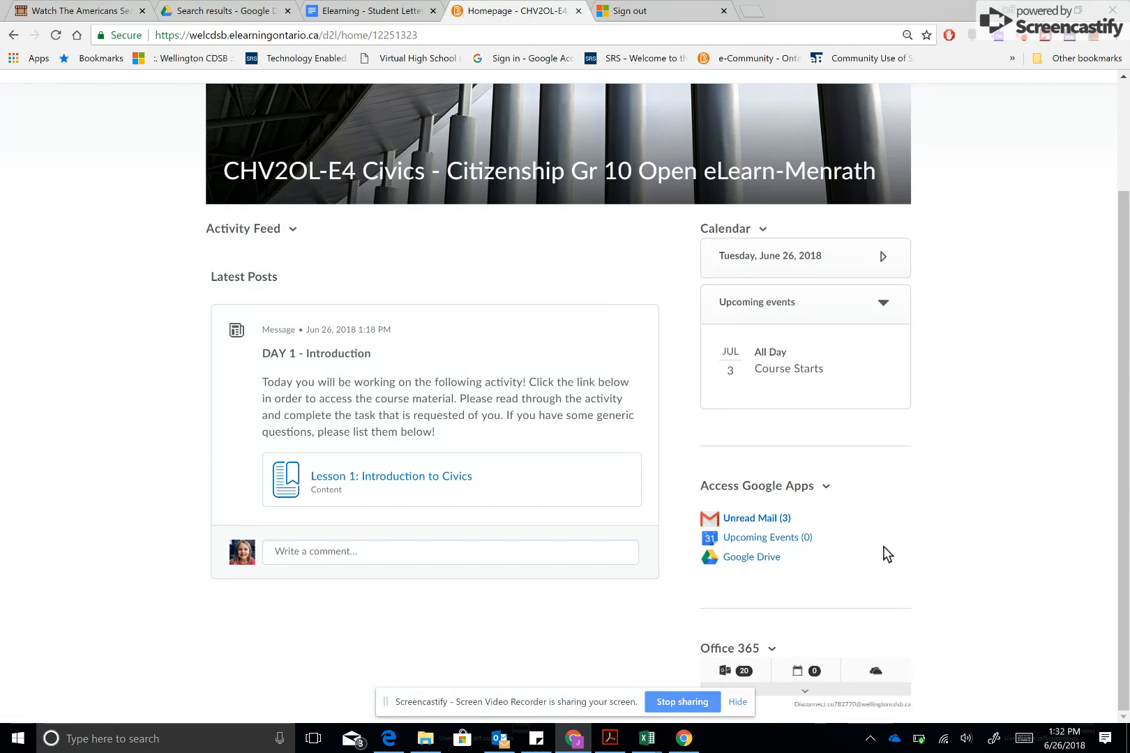
mouse_move(881, 554)
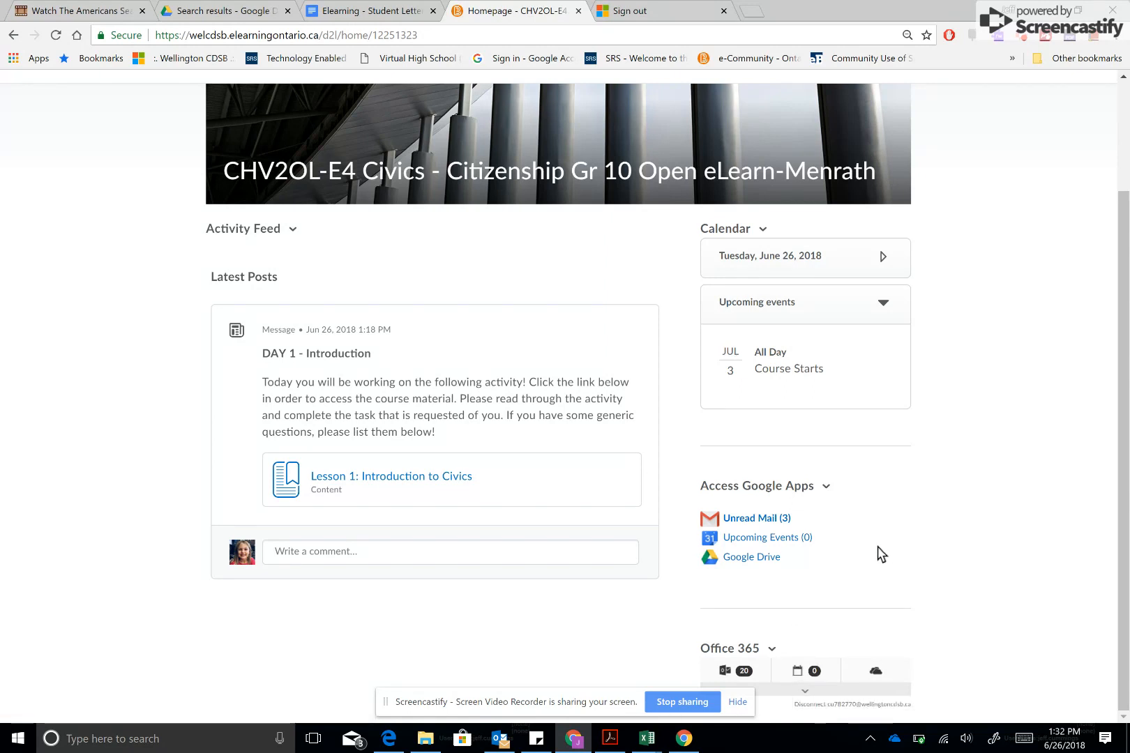
mouse_move(1016, 607)
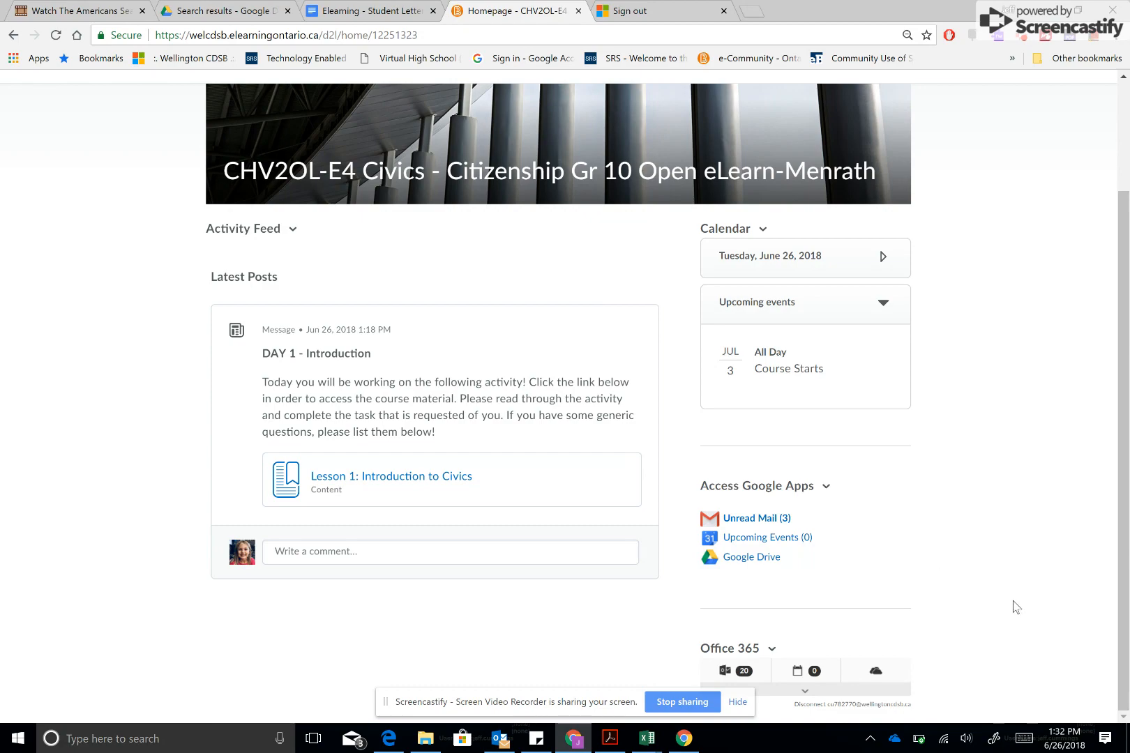